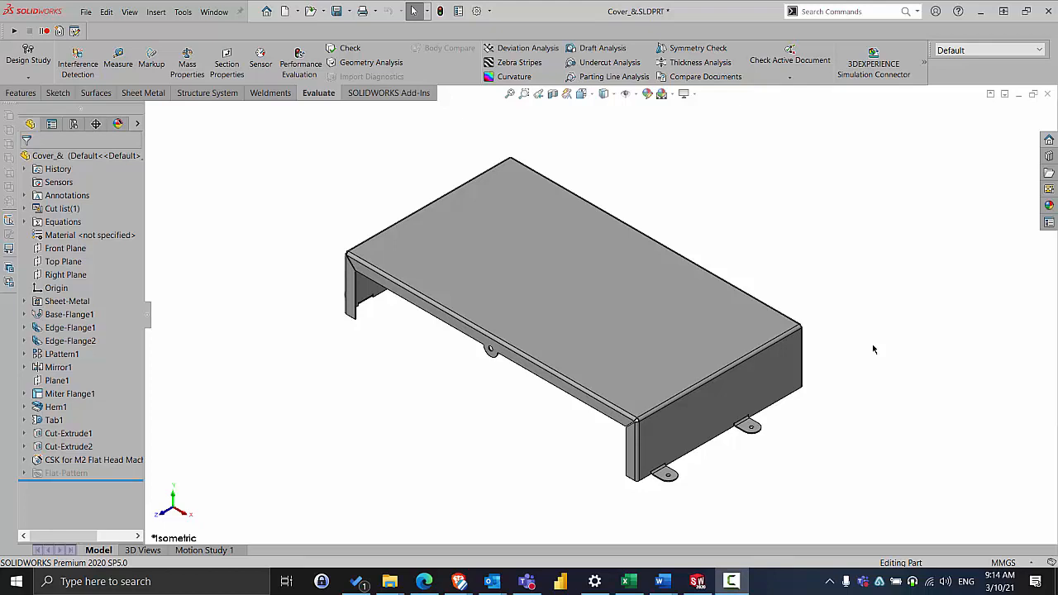
mouse_move(838, 312)
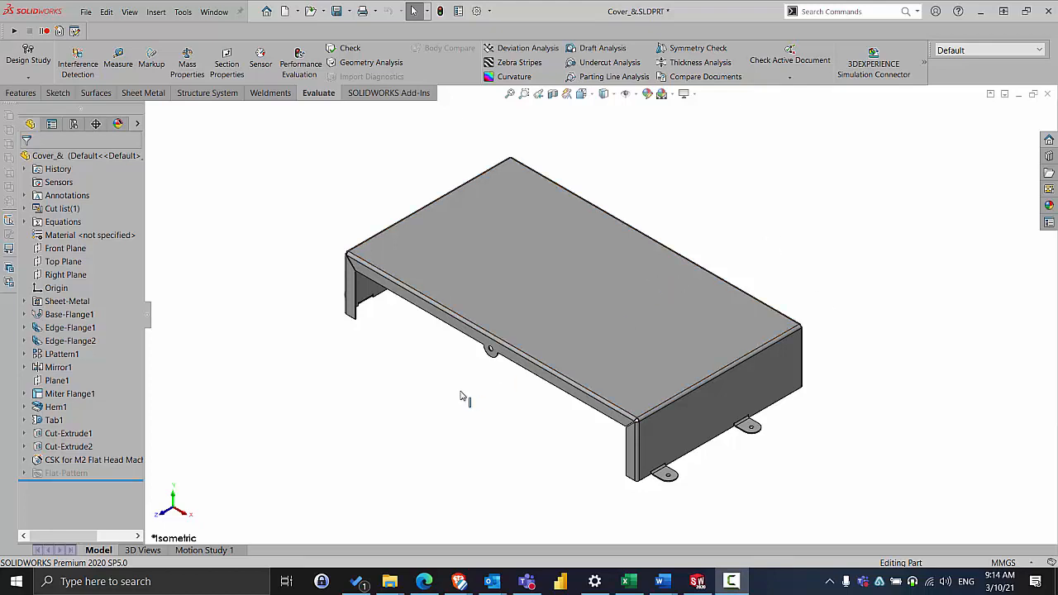
mouse_move(239, 248)
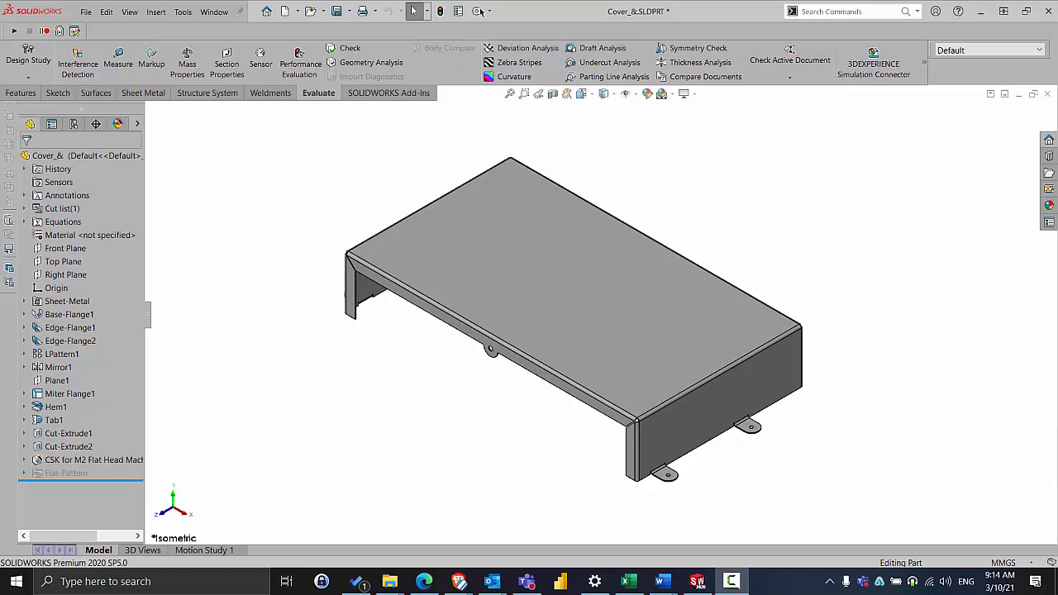
In File Locations, select the training files Custom Materials folder under Material Databases.
click(459, 11)
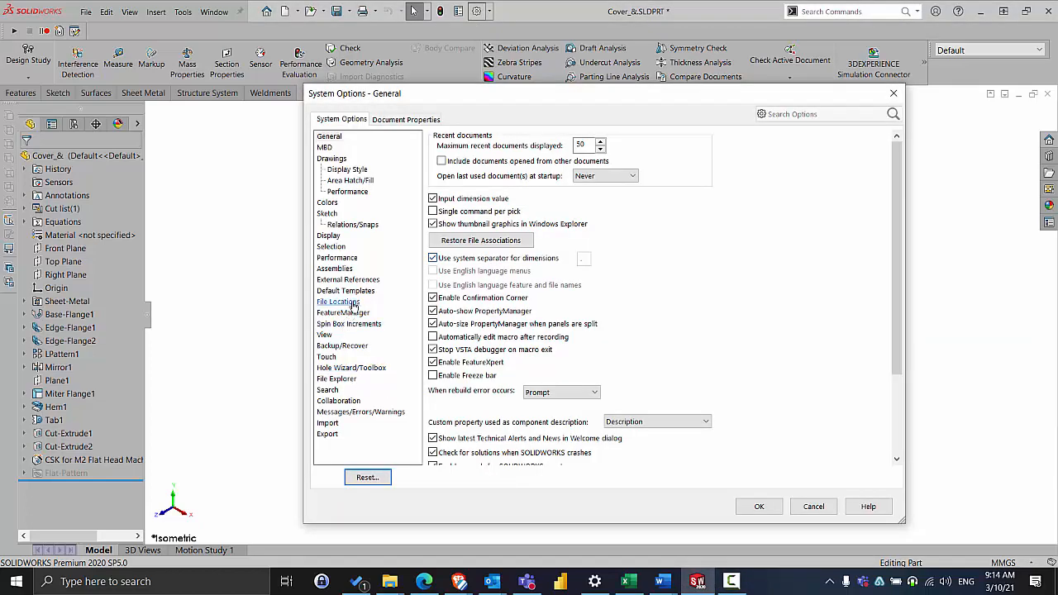
click(338, 302)
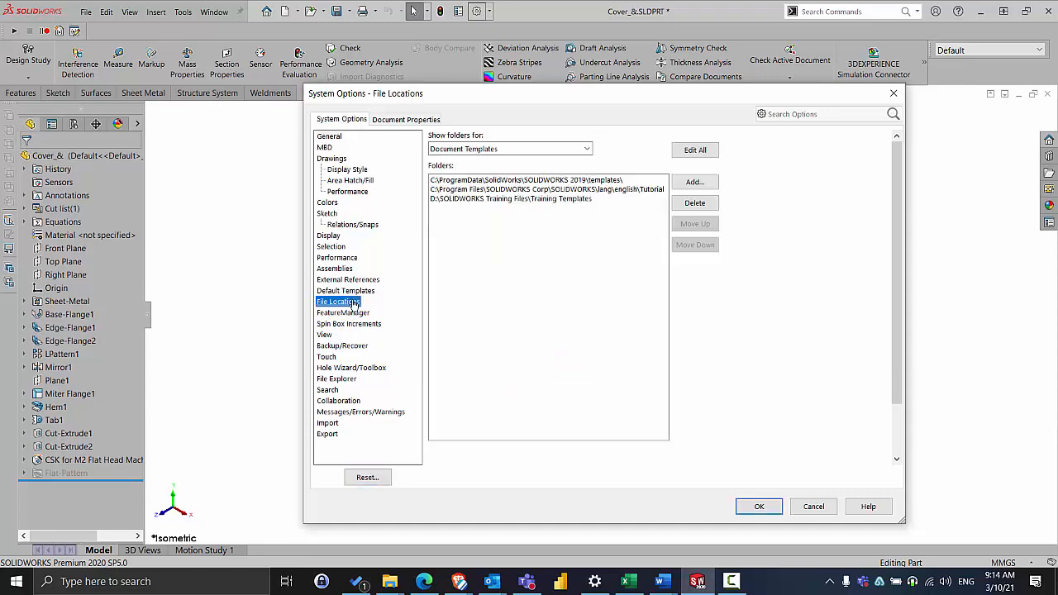
click(585, 149)
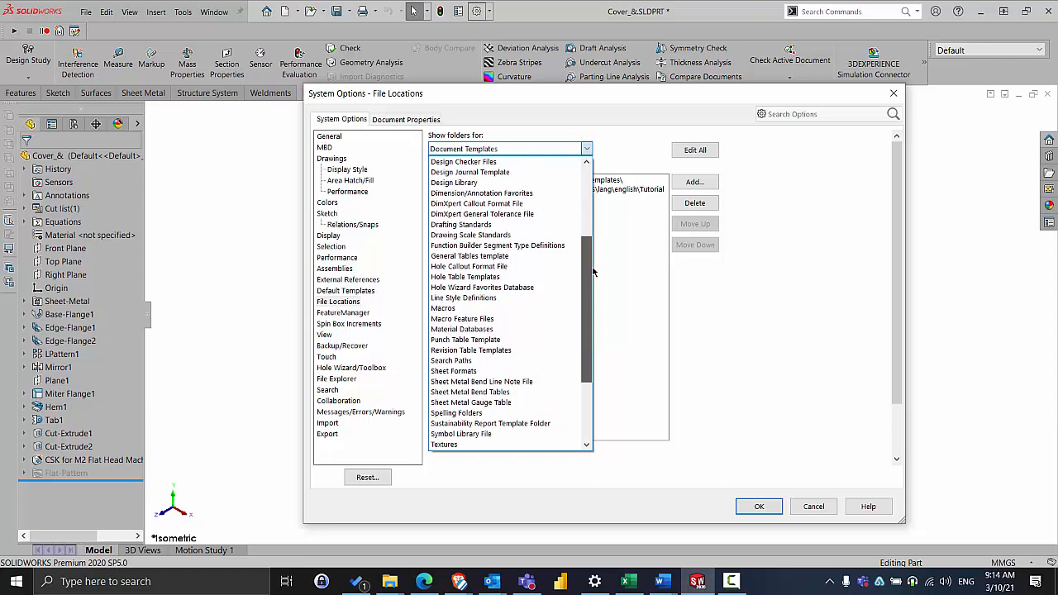
click(462, 329)
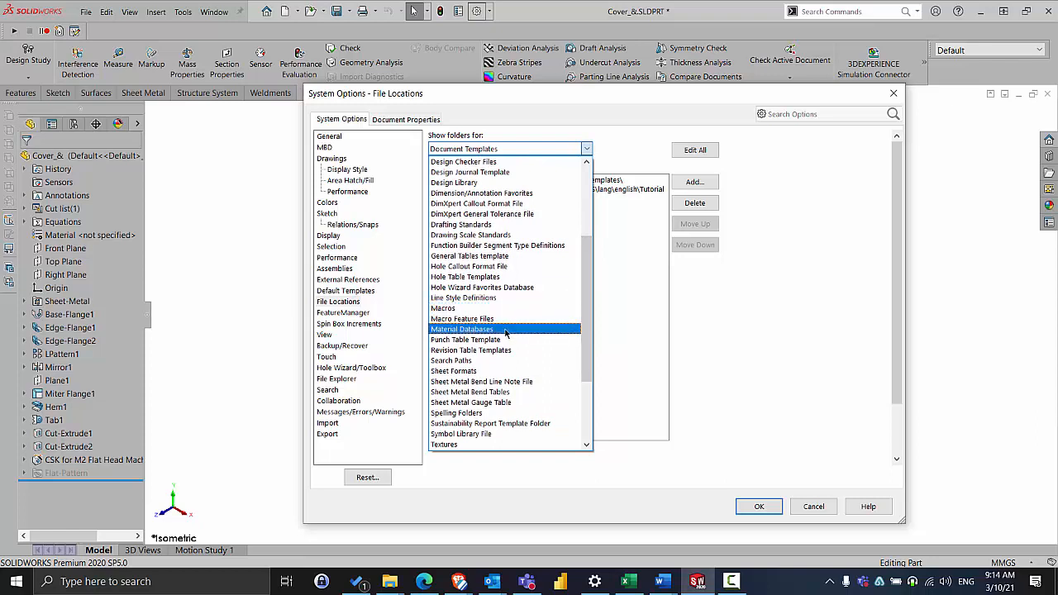
click(461, 329)
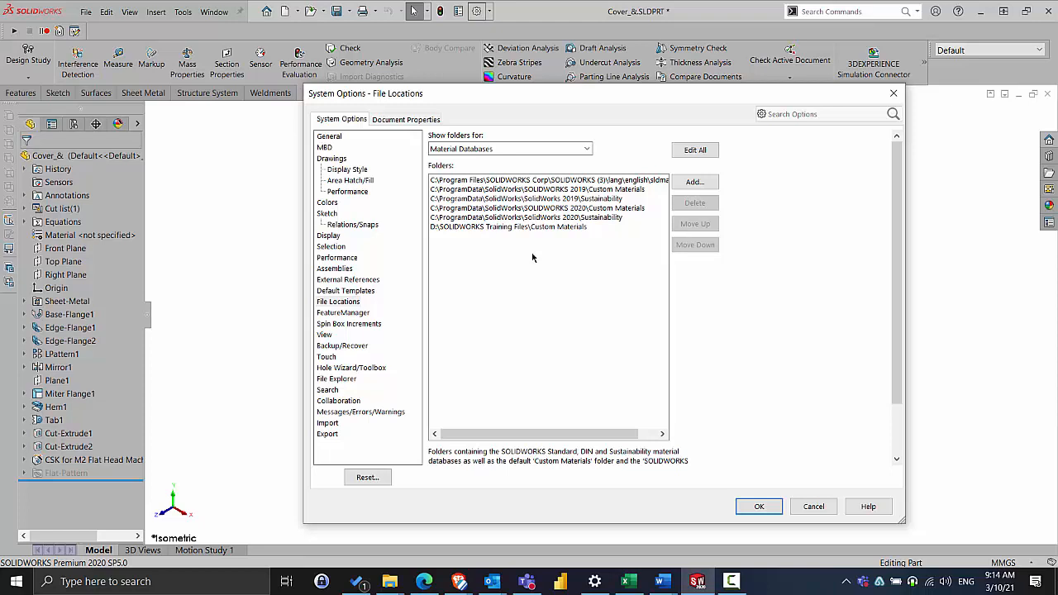
click(533, 227)
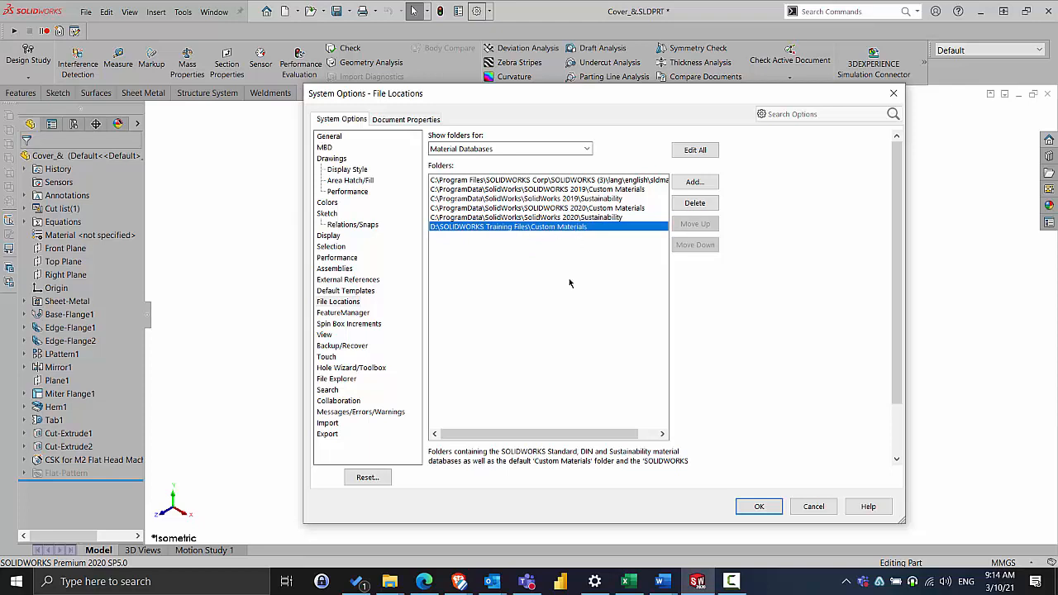
mouse_move(537, 249)
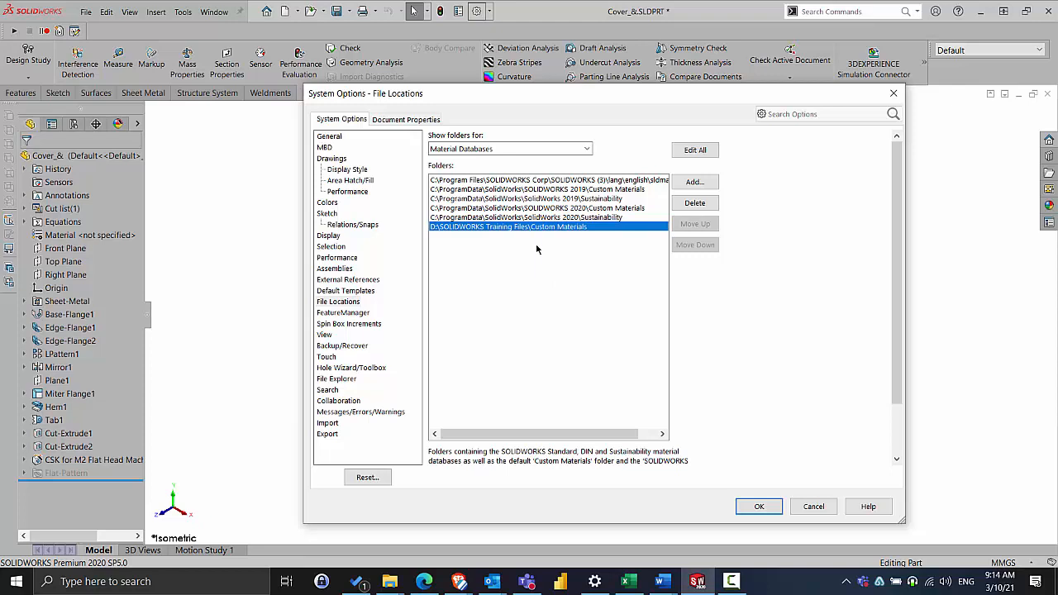
mouse_move(595, 273)
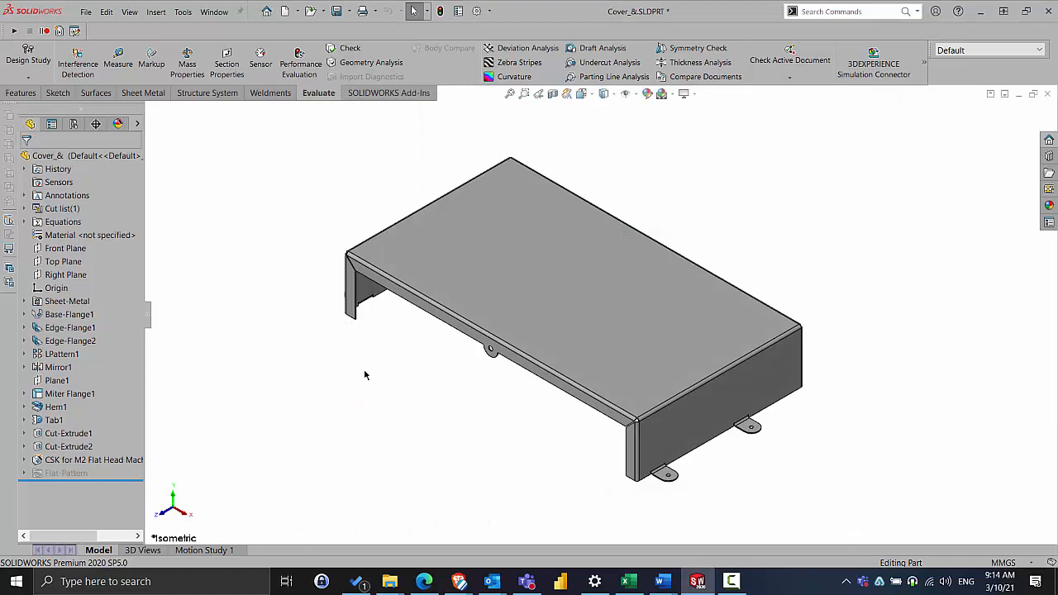
Open Edit Material for the part and choose New Library from the material tree.
right_click(62, 234)
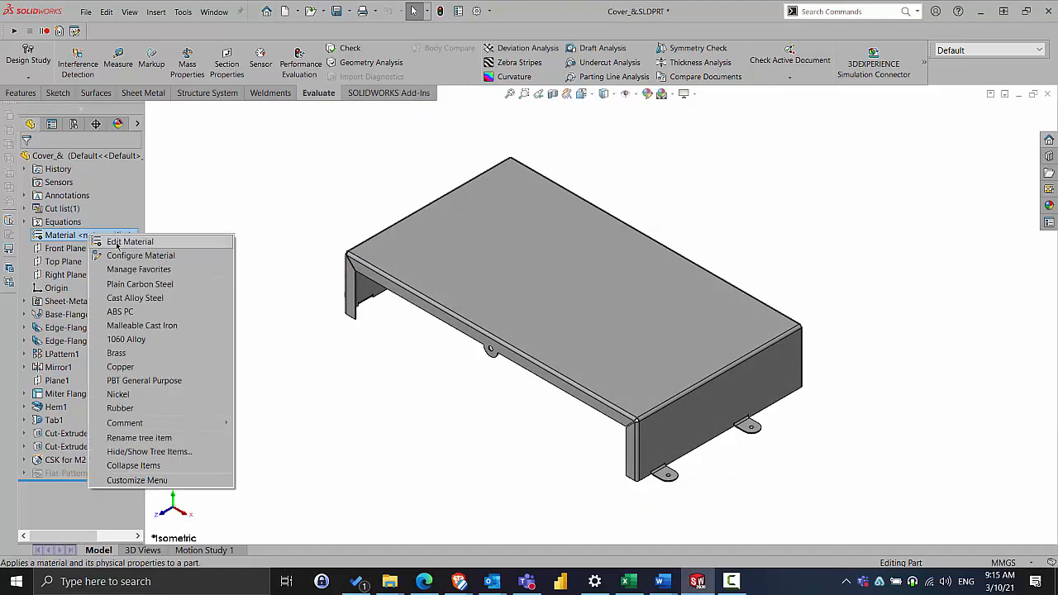
click(130, 242)
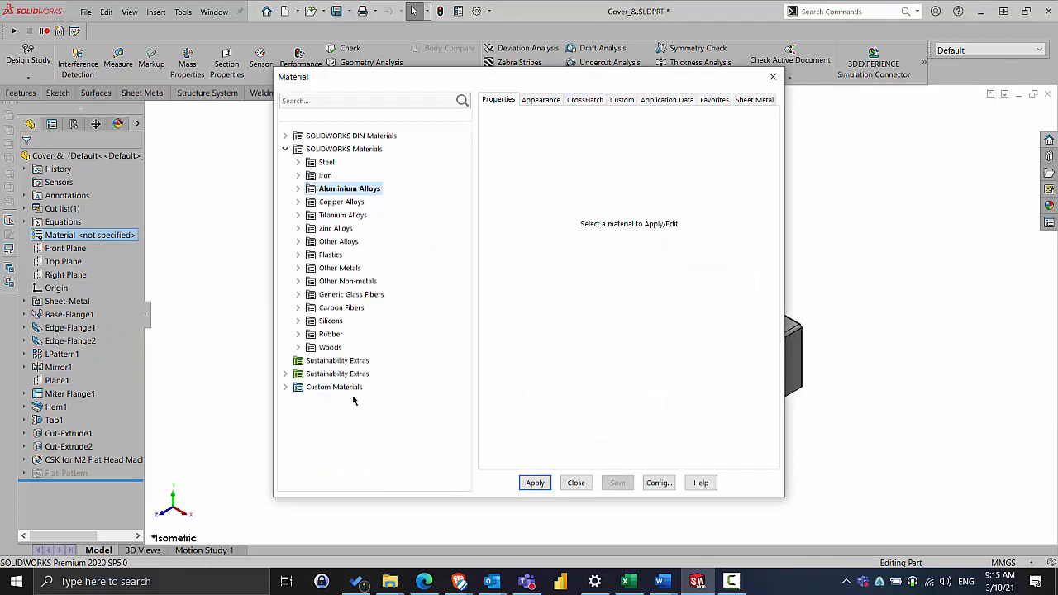
mouse_move(349, 445)
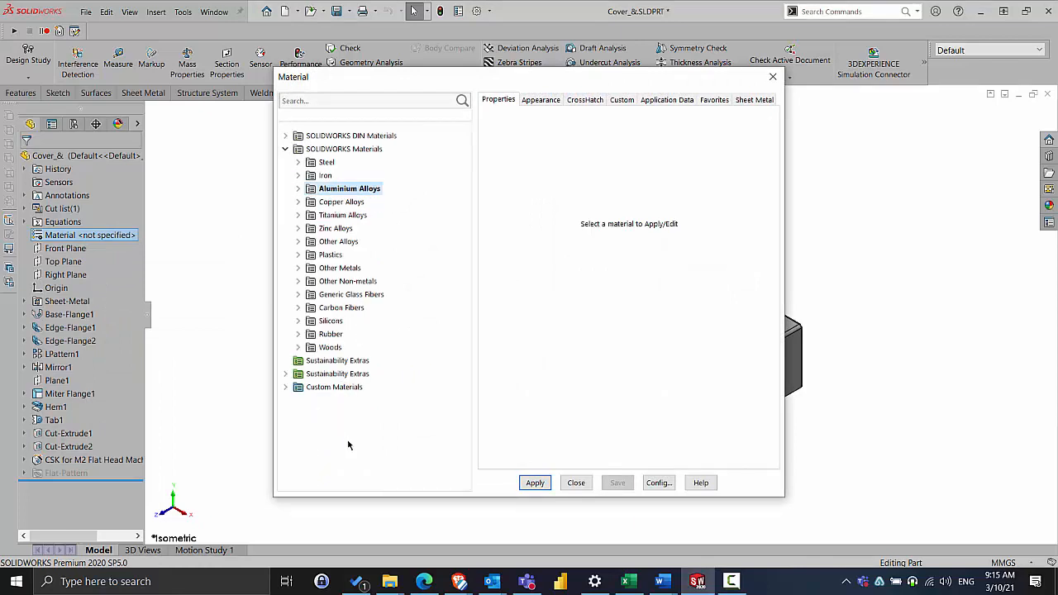
mouse_move(340, 394)
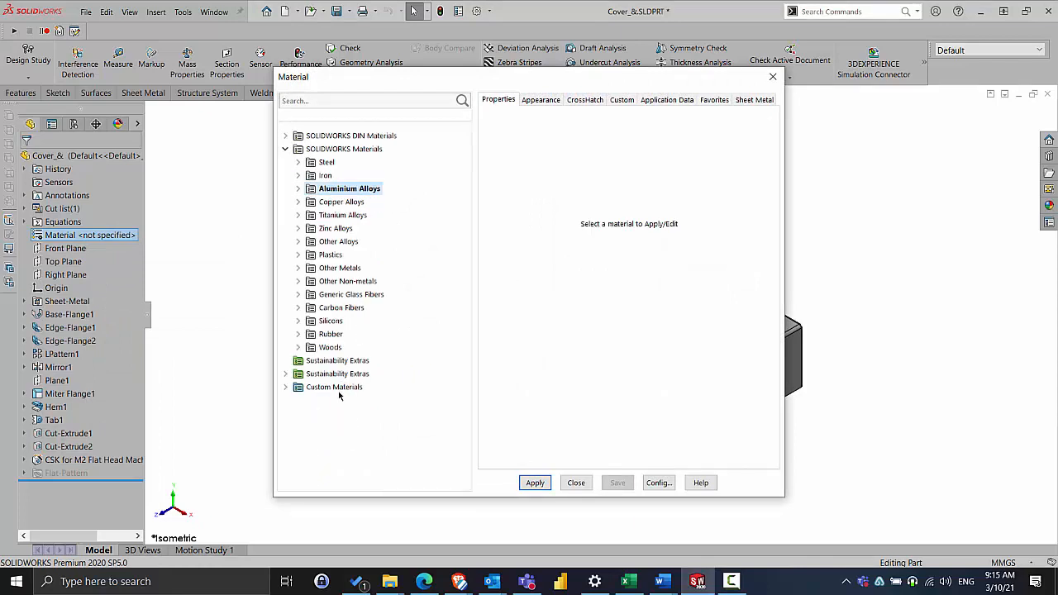
right_click(338, 395)
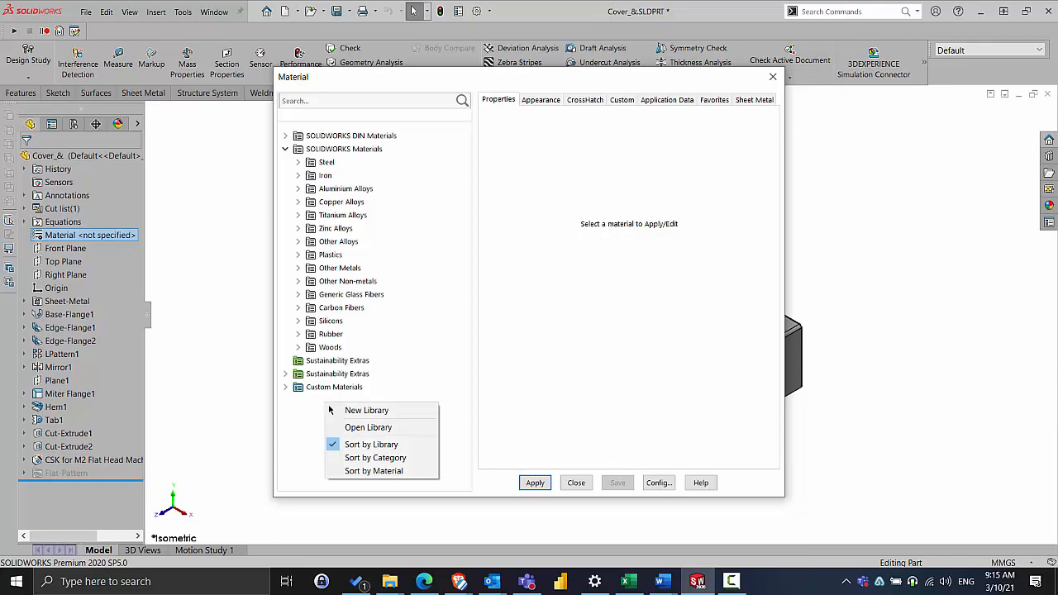
mouse_move(366, 410)
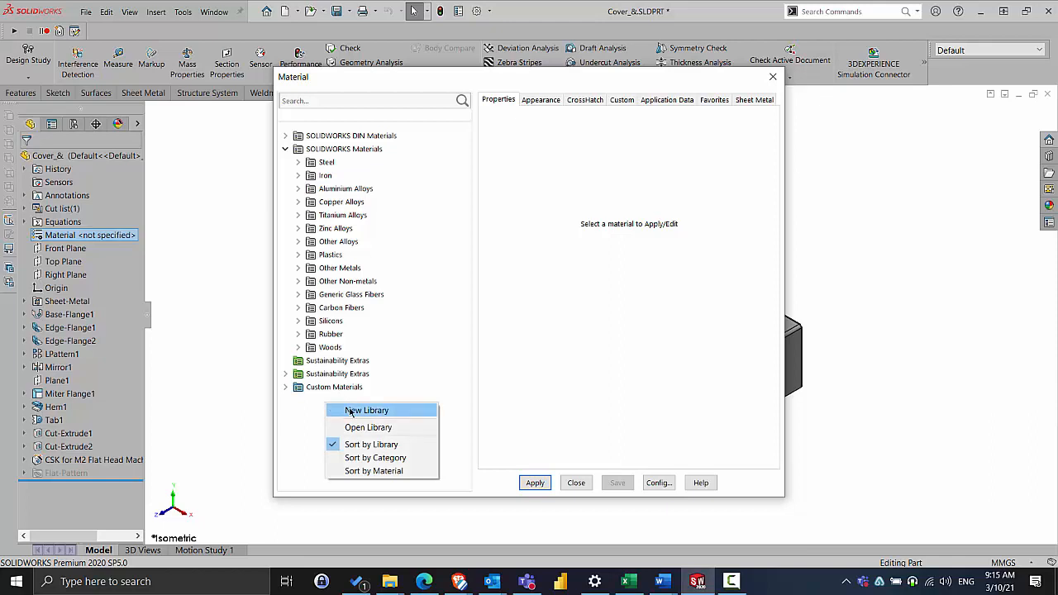
click(350, 412)
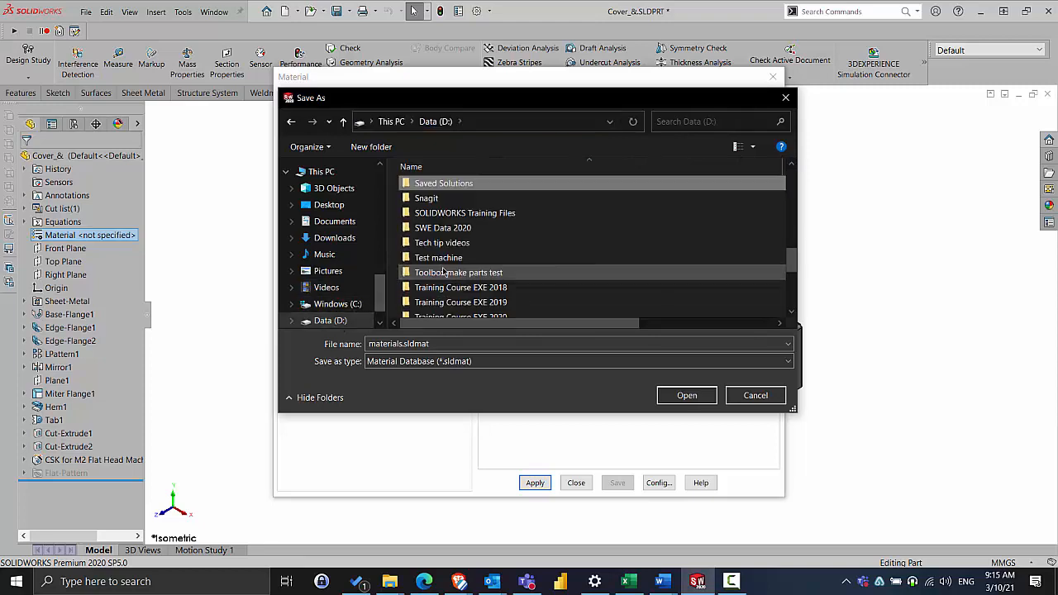
Save the library as 'My Materials' in SOLIDWORKS Training Files > Custom Materials.
double_click(465, 213)
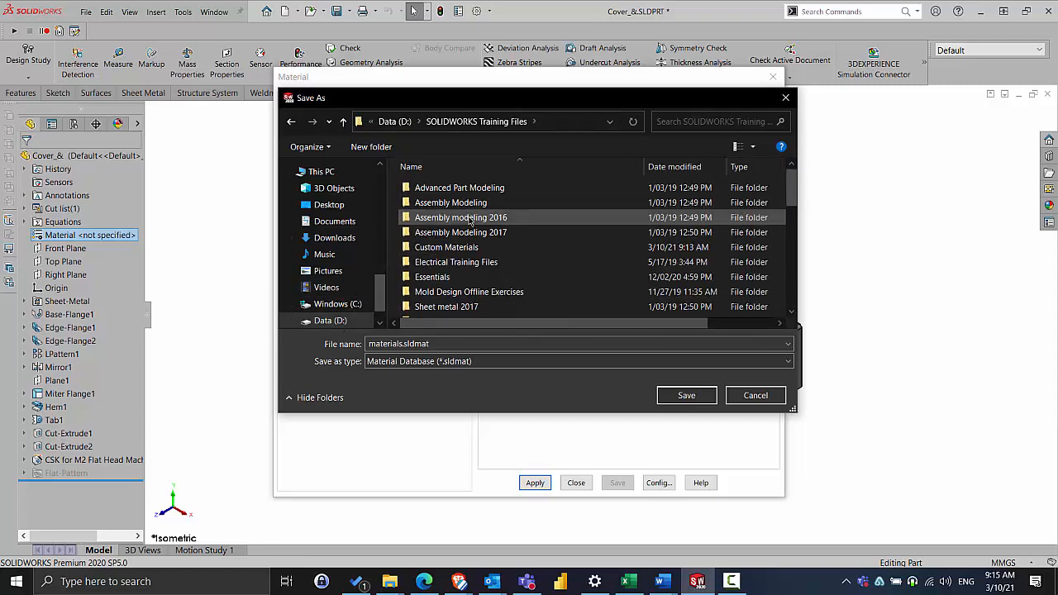
double_click(446, 247)
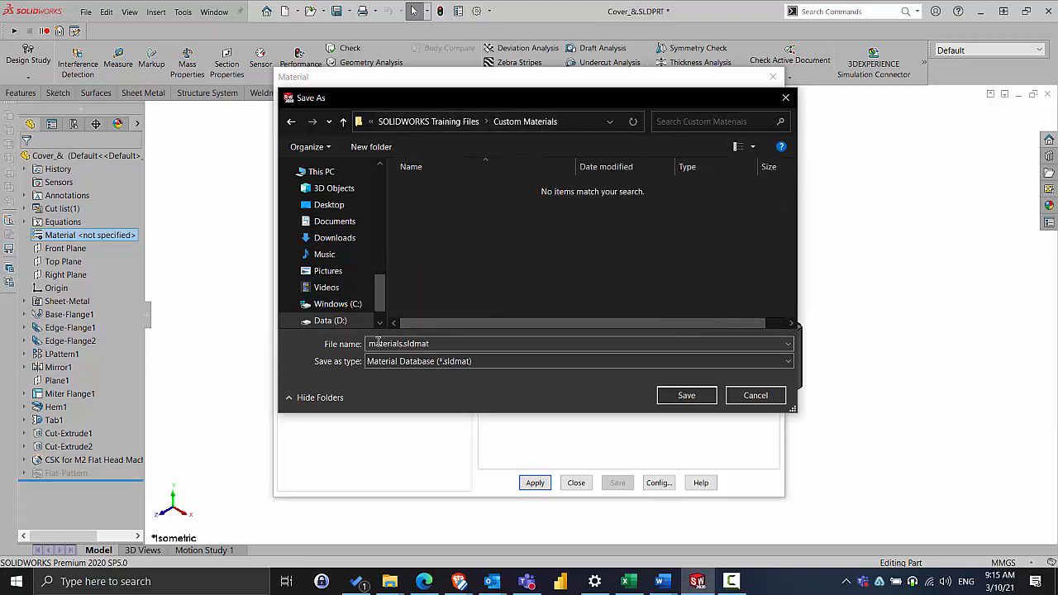
text(My Mat)
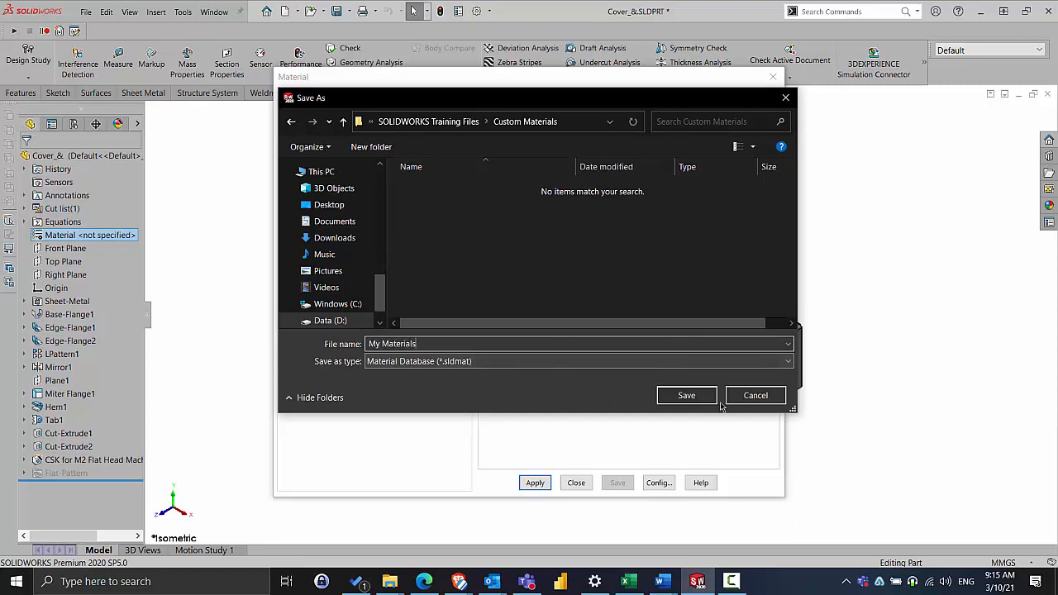
click(756, 395)
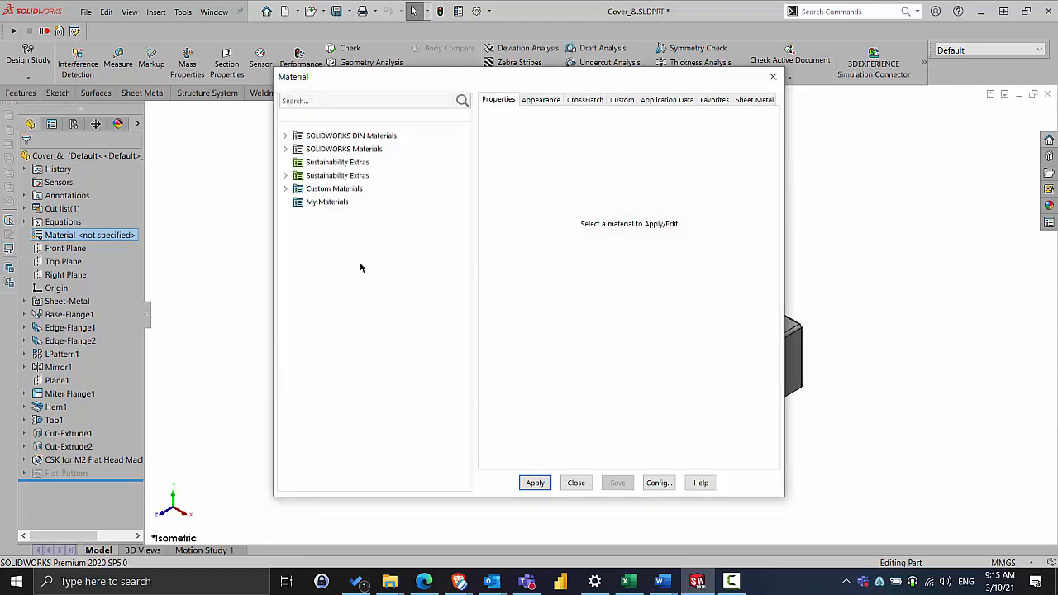
Create the 'Wood' and 'Metal' categories under the My Materials library.
click(327, 201)
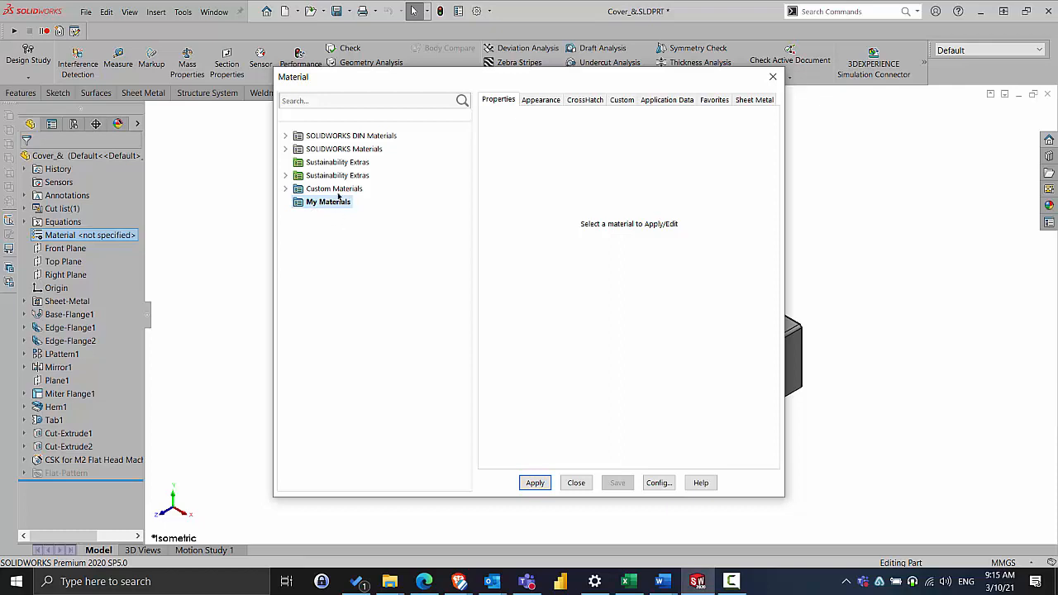
right_click(327, 201)
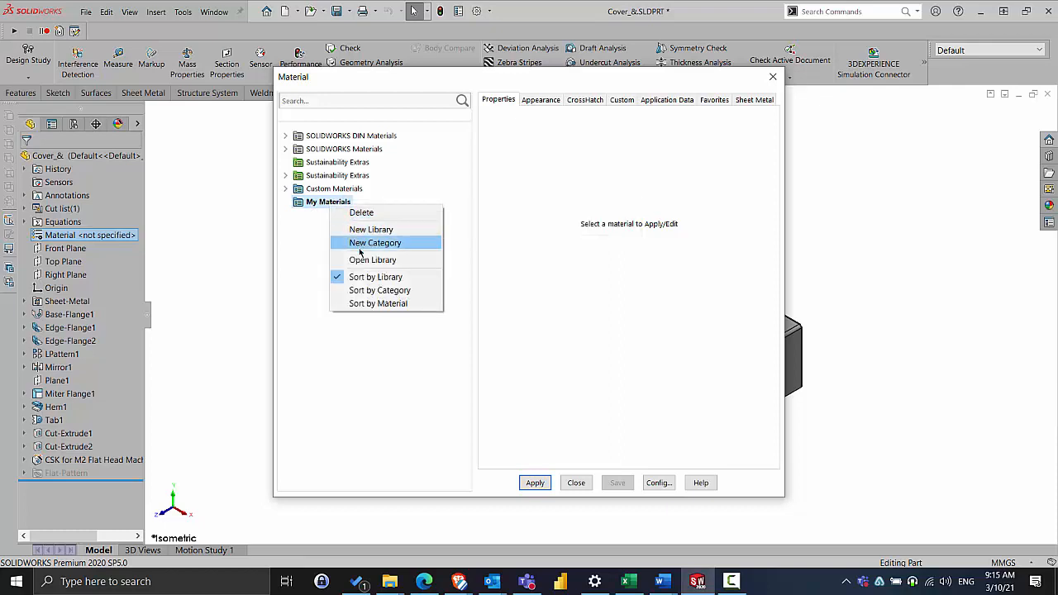
click(374, 242)
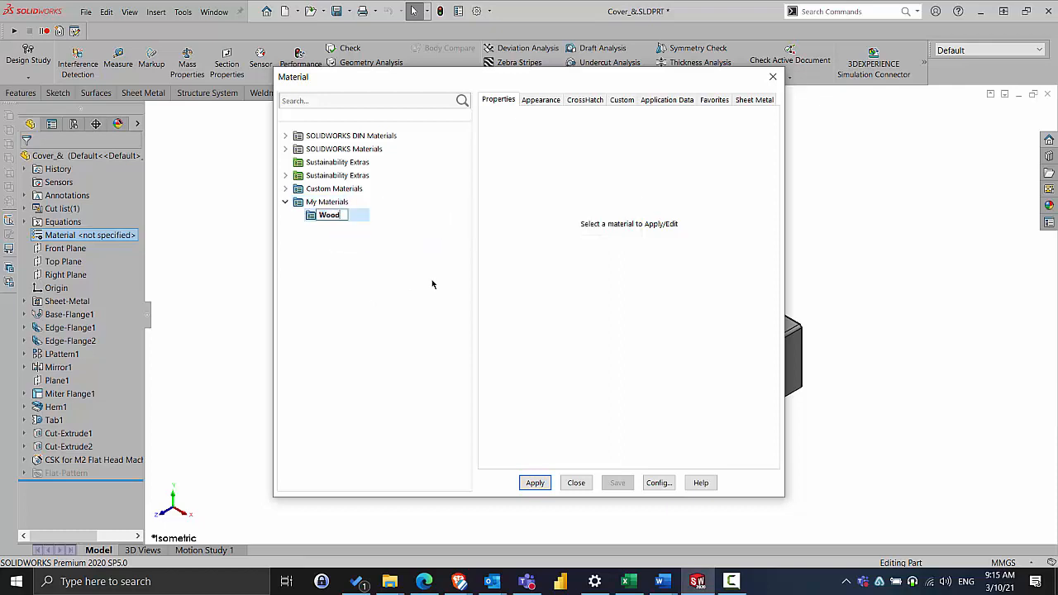
right_click(327, 202)
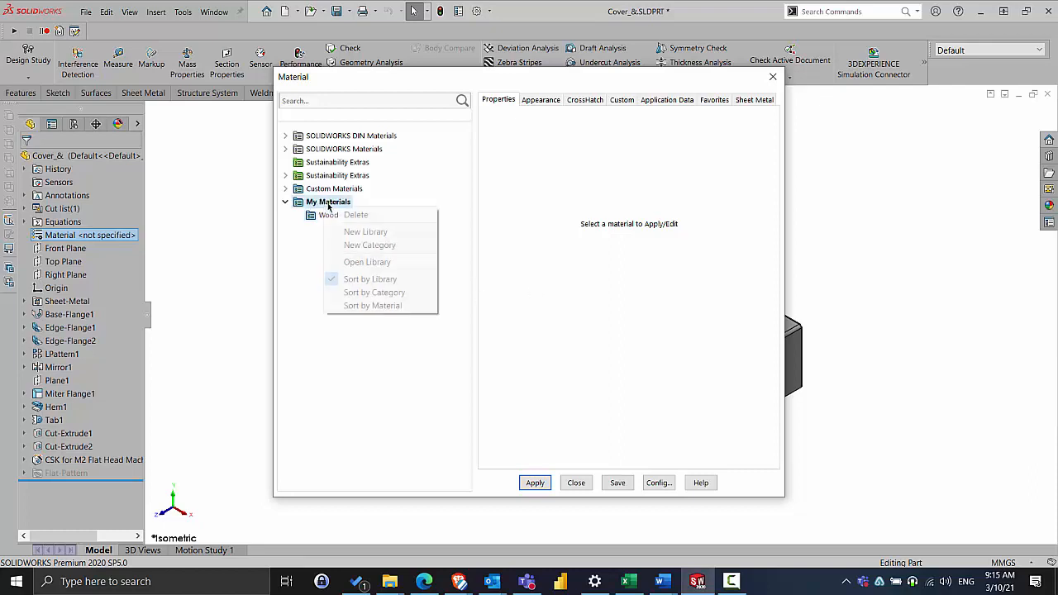
click(369, 245)
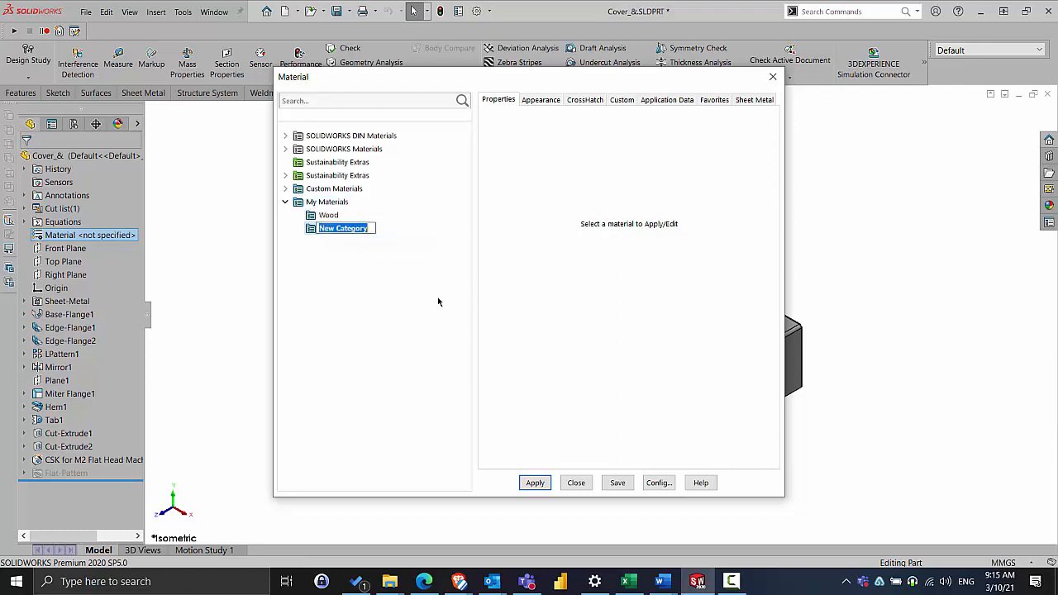
text(Metal)
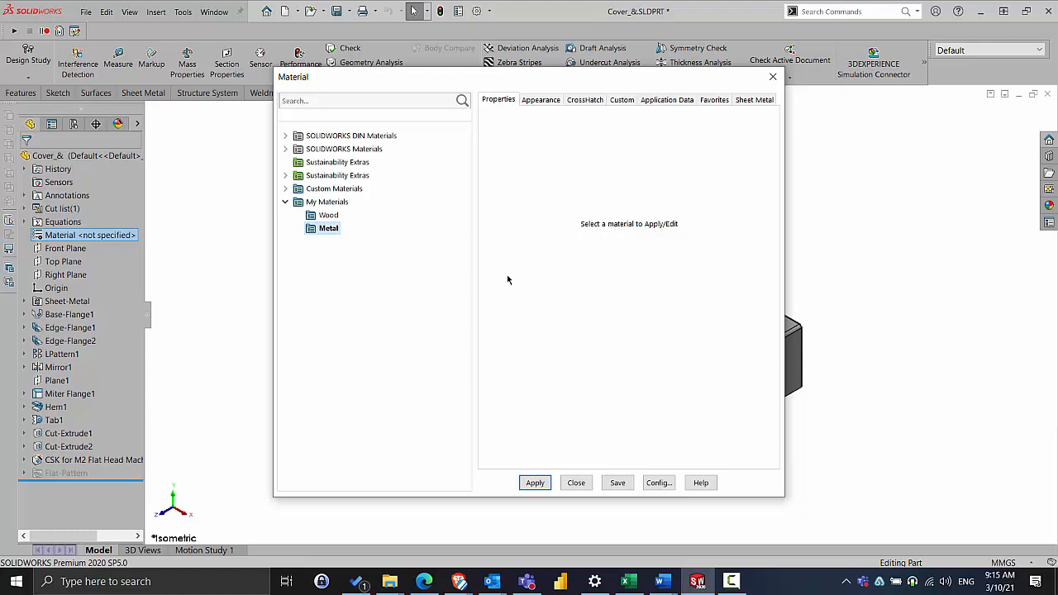
right_click(328, 215)
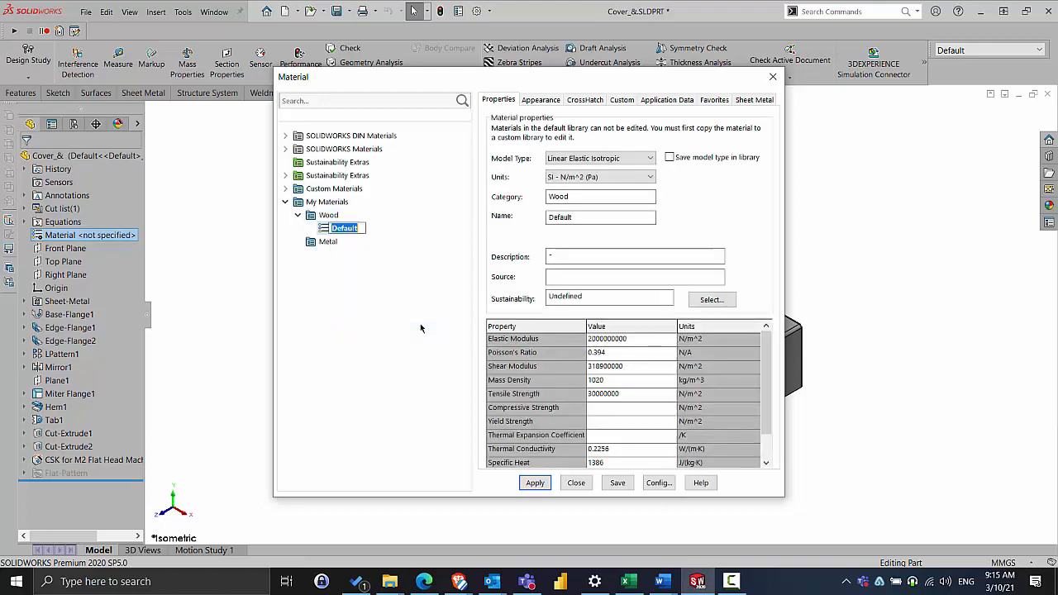
Name the new Wood material 'Pine', add another, and review its Appearance and CrossHatch tabs.
text(Pine)
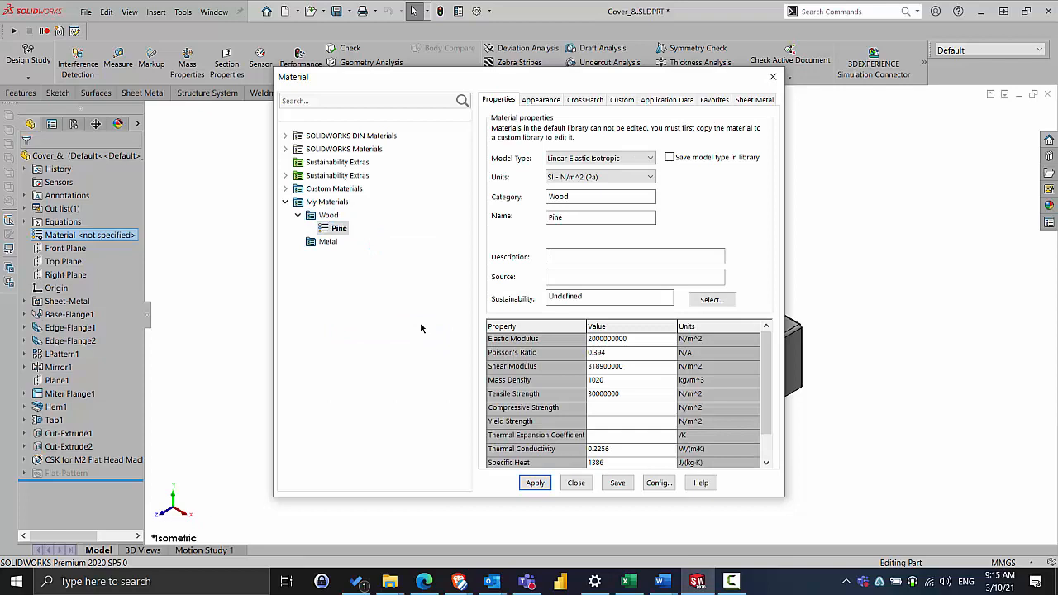
right_click(329, 215)
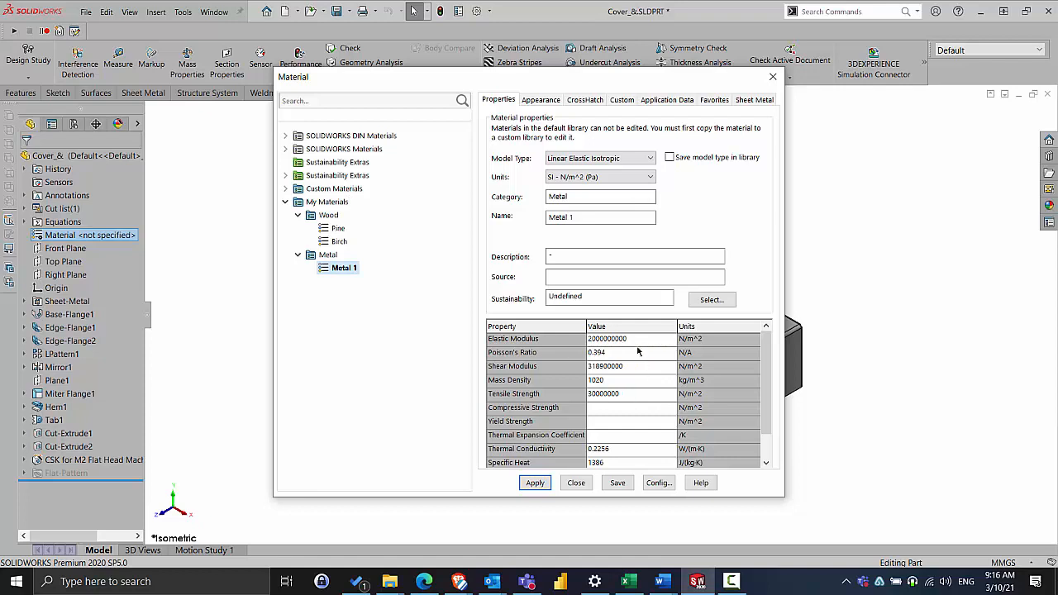
mouse_move(625, 366)
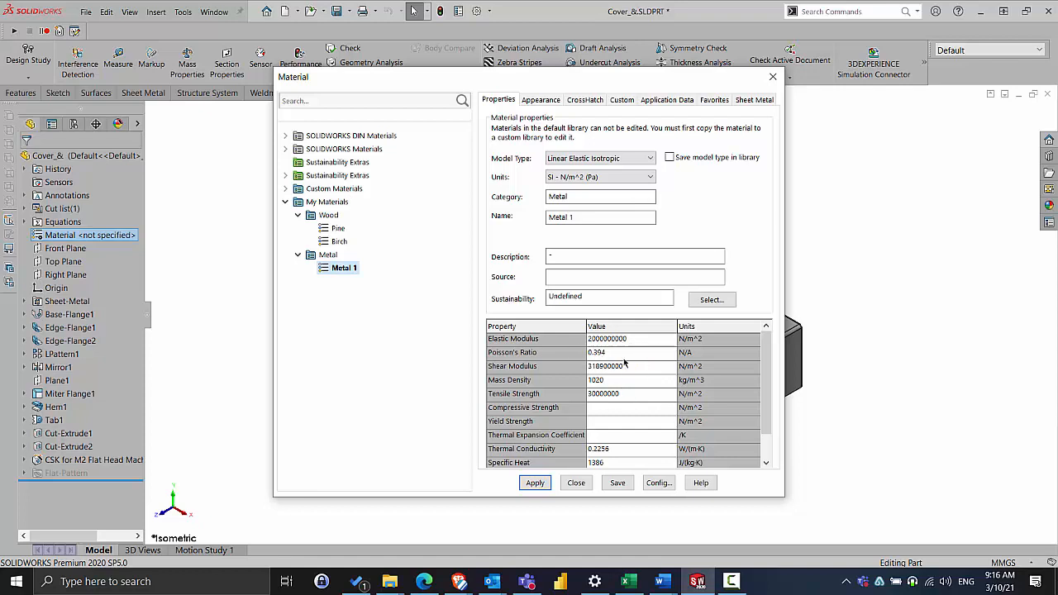
mouse_move(646, 403)
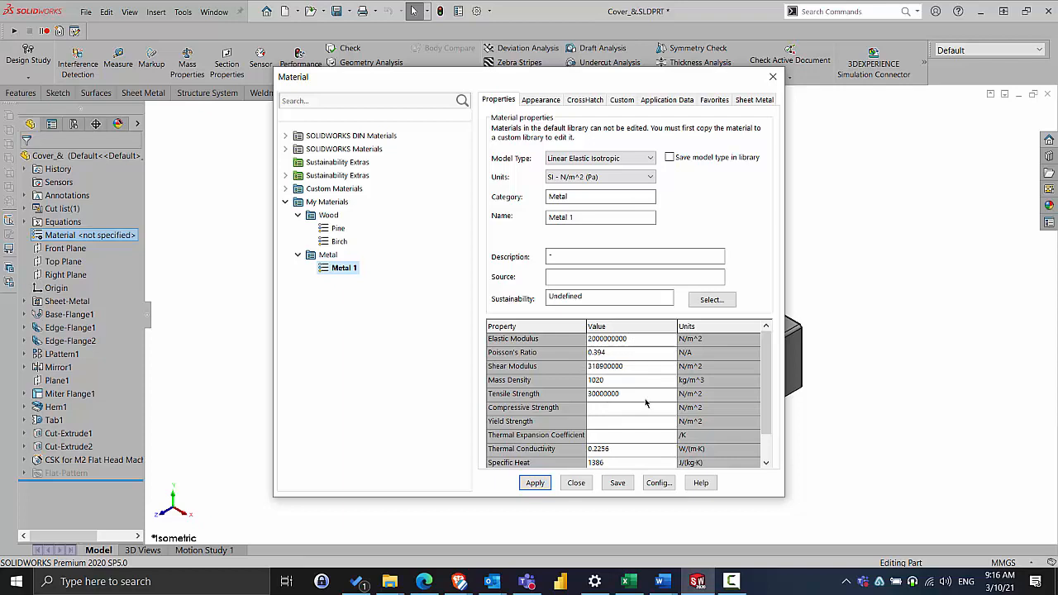
click(627, 393)
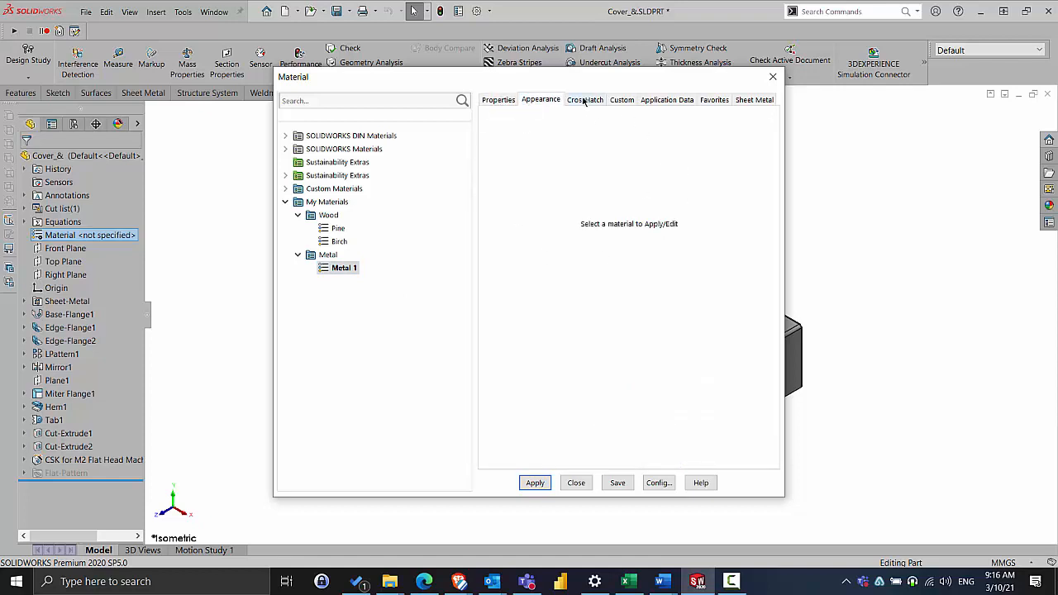
click(497, 99)
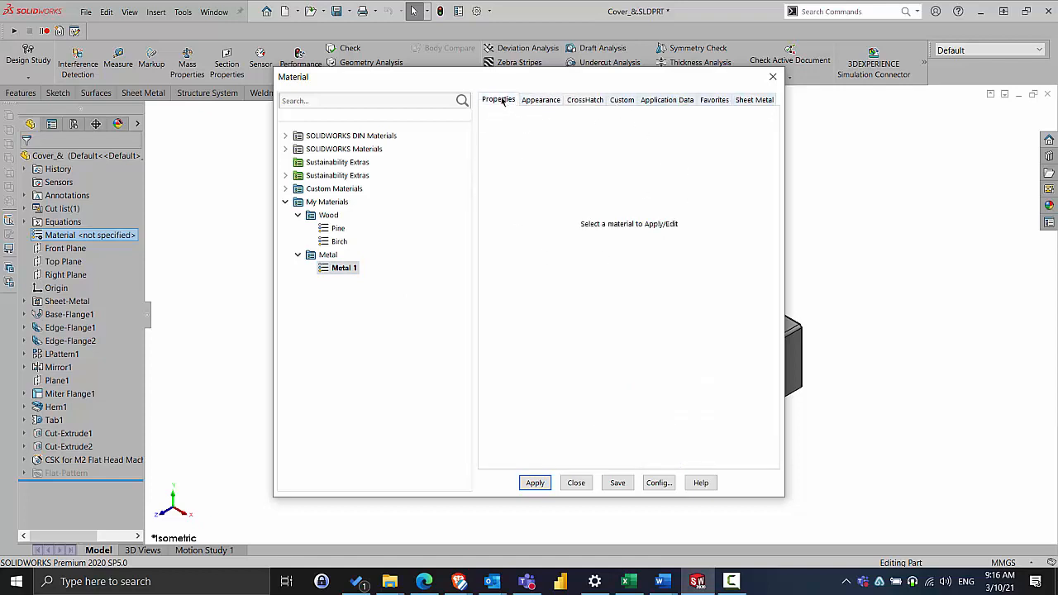
click(338, 228)
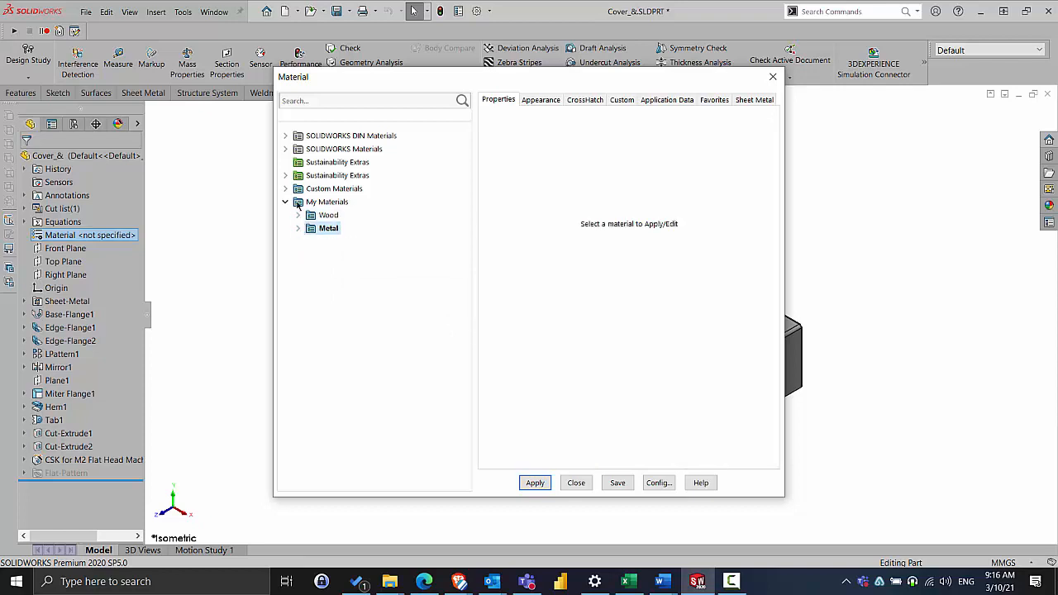
Expand Custom Materials and its bimetal category to reveal 2014-T6 Alum Alloy.
click(285, 188)
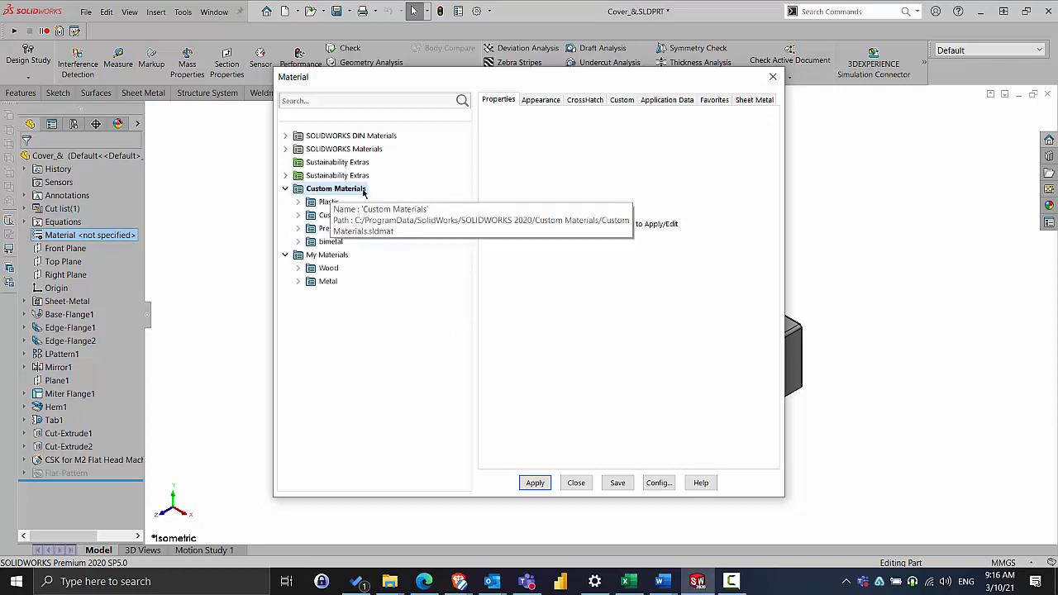
mouse_move(407, 289)
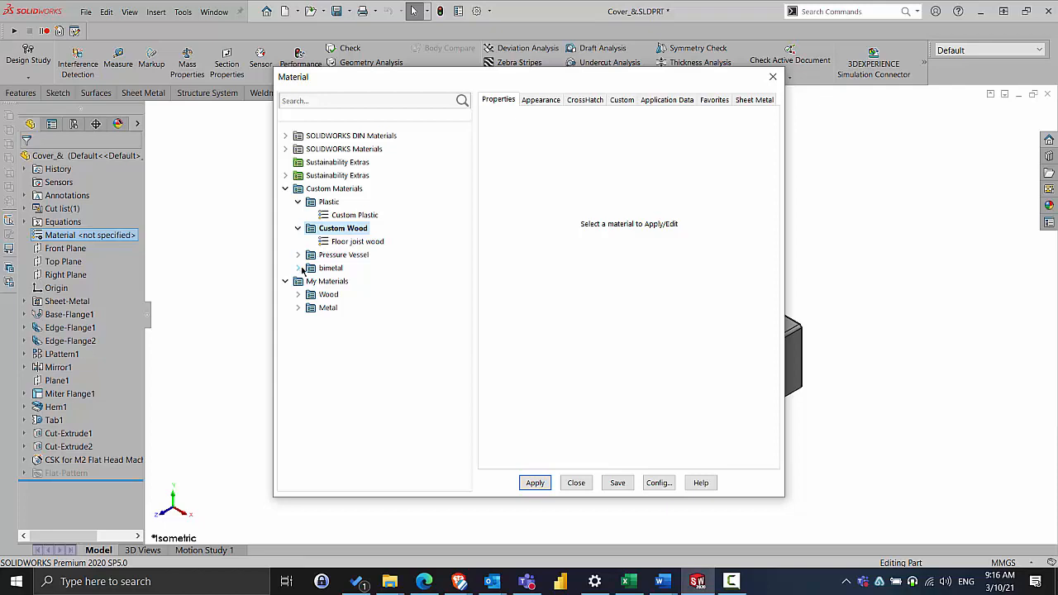
click(298, 267)
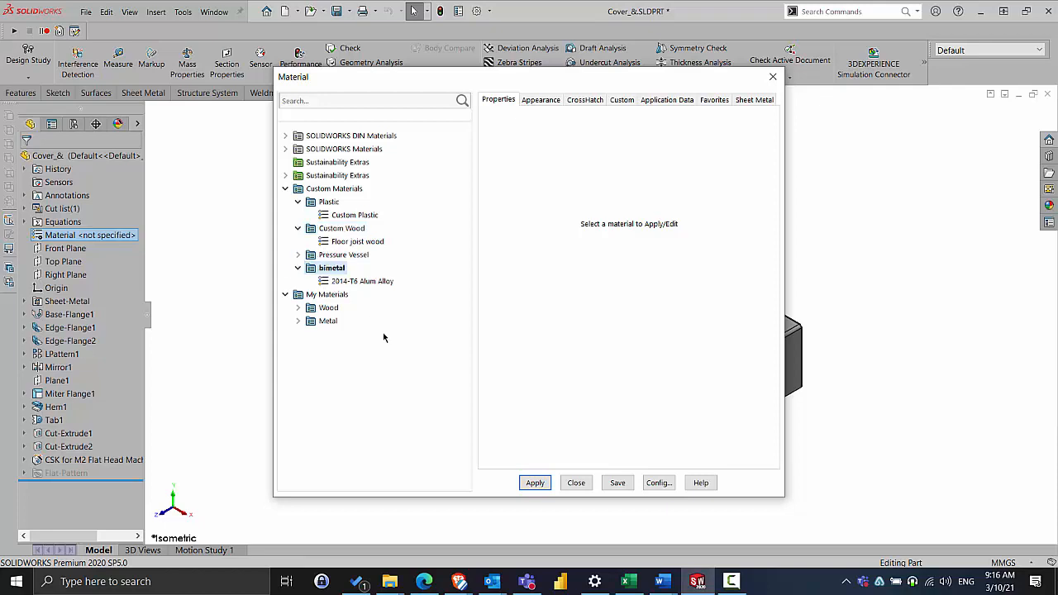
mouse_move(404, 361)
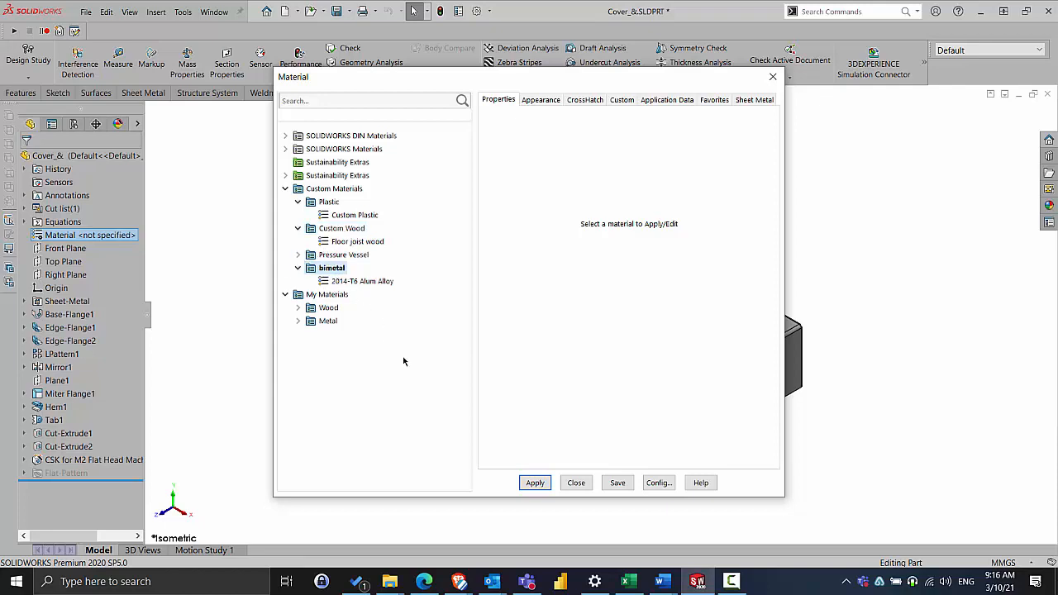
mouse_move(389, 582)
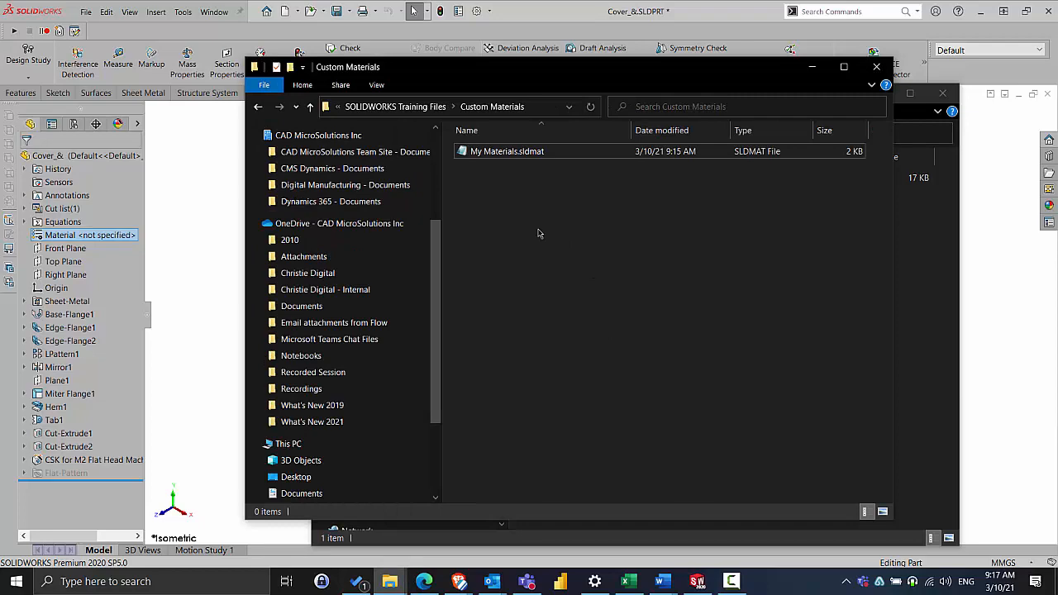
mouse_move(933, 296)
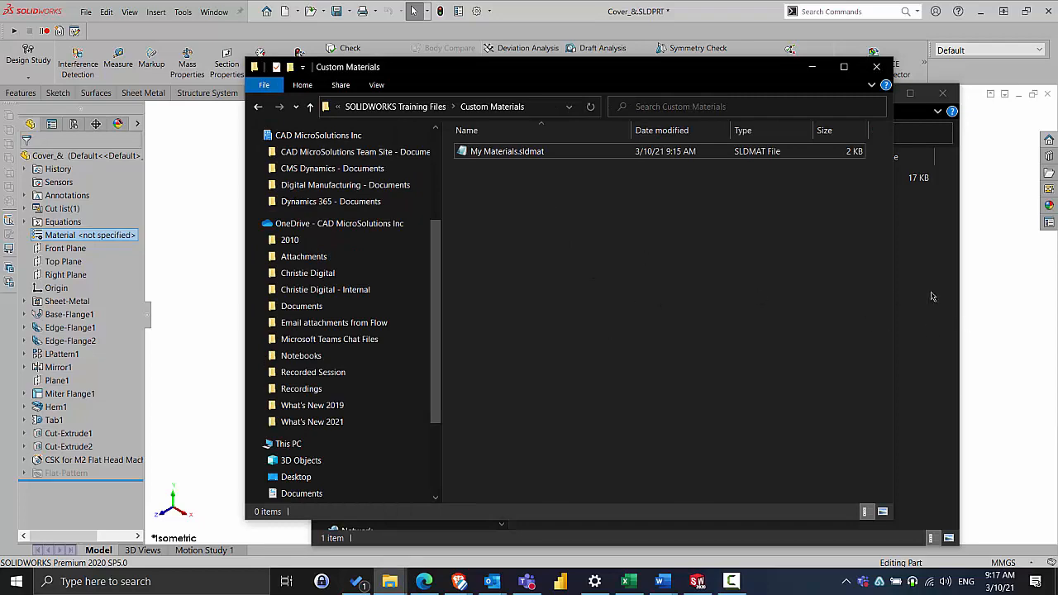
Open Custom Materials.sldmat from File Explorer in Notepad.
double_click(505, 151)
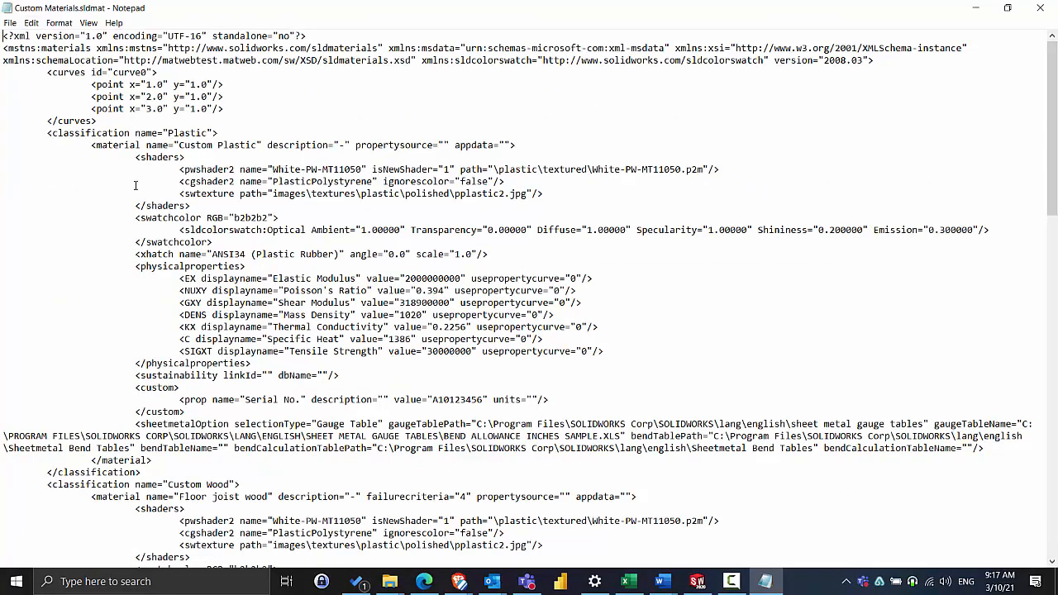
Scroll to the <classification name="bimetal"> block and start selecting it.
scroll(down, 3)
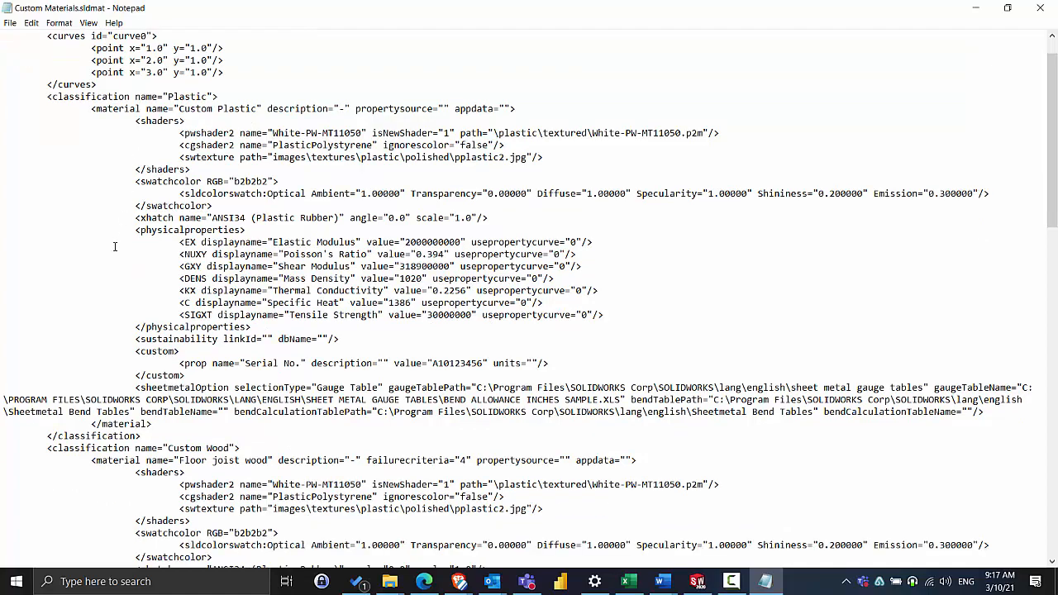
scroll(down, 3)
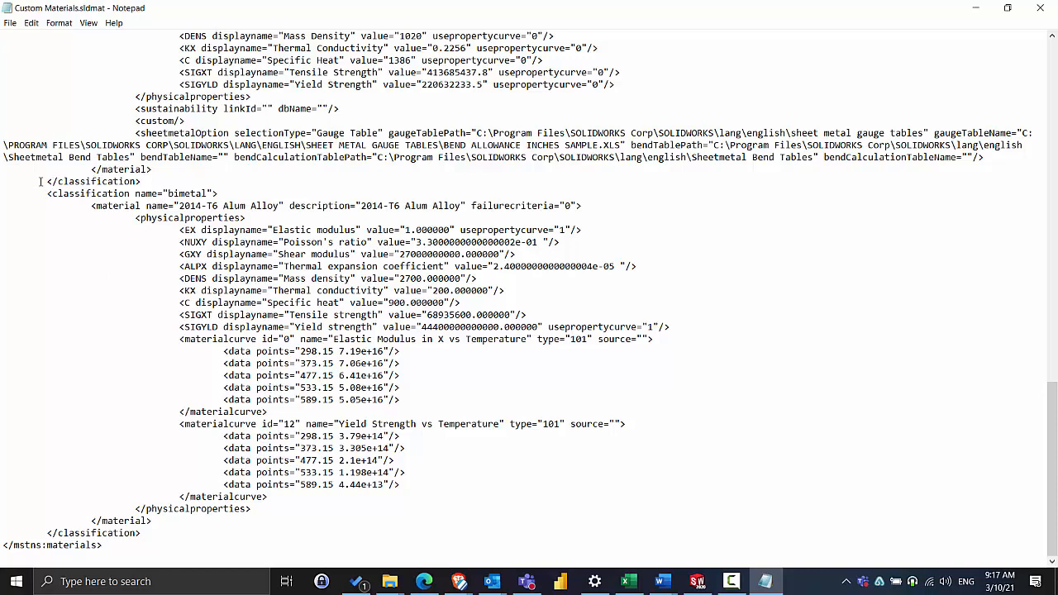
double_click(93, 181)
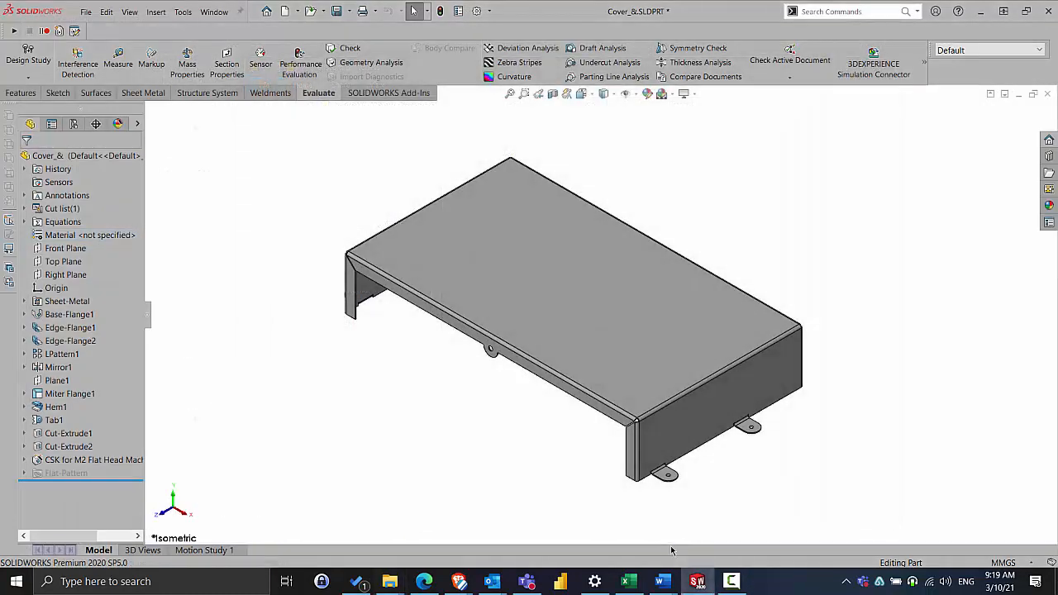
Show the material menu for the cover part's unassigned Material entry.
right_click(89, 235)
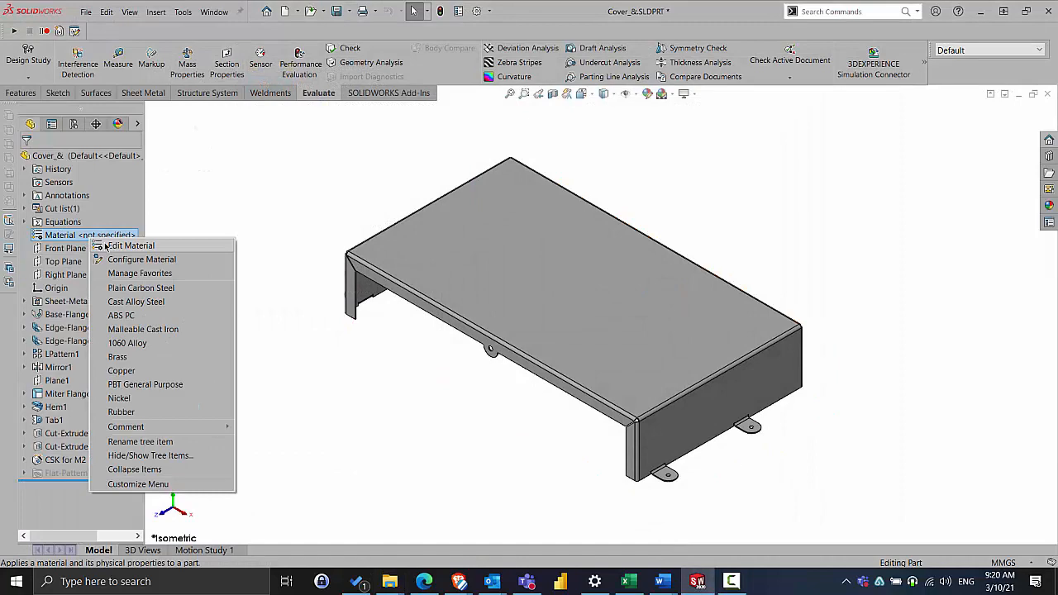